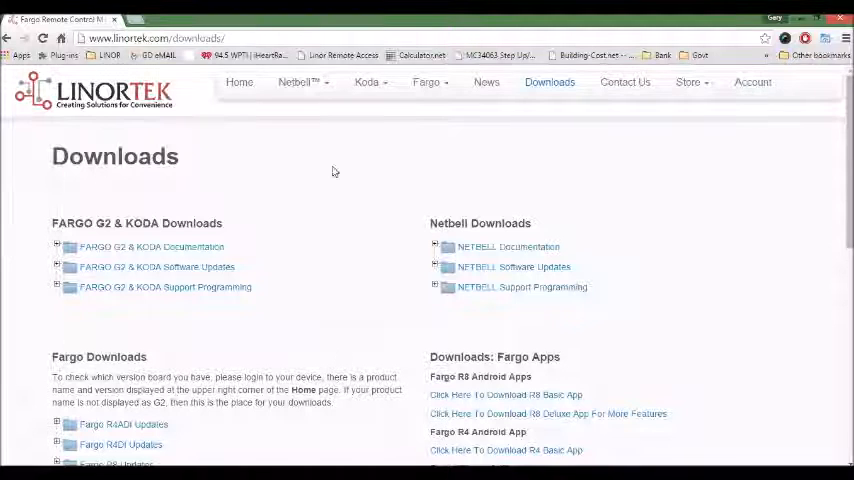
pyautogui.moveTo(394, 205)
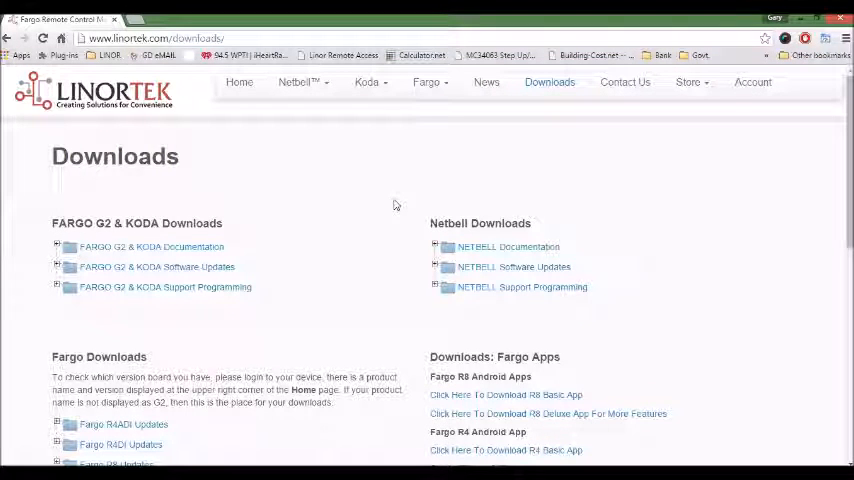
pyautogui.moveTo(266, 153)
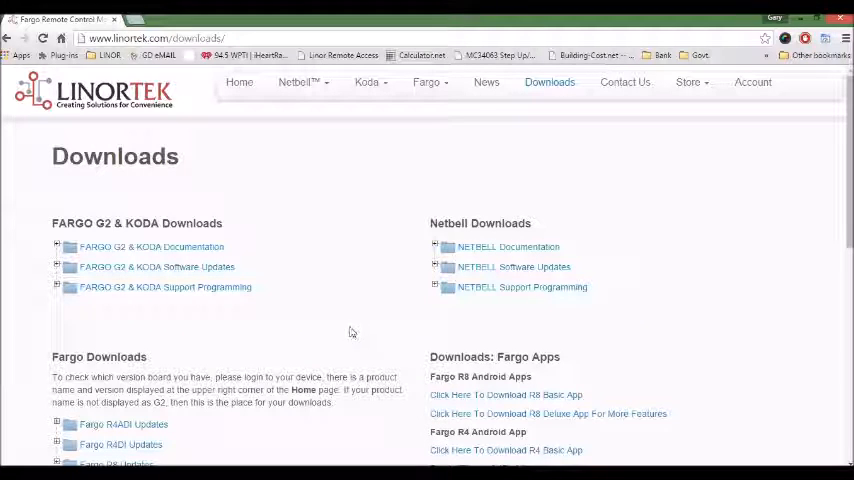
pyautogui.moveTo(448, 318)
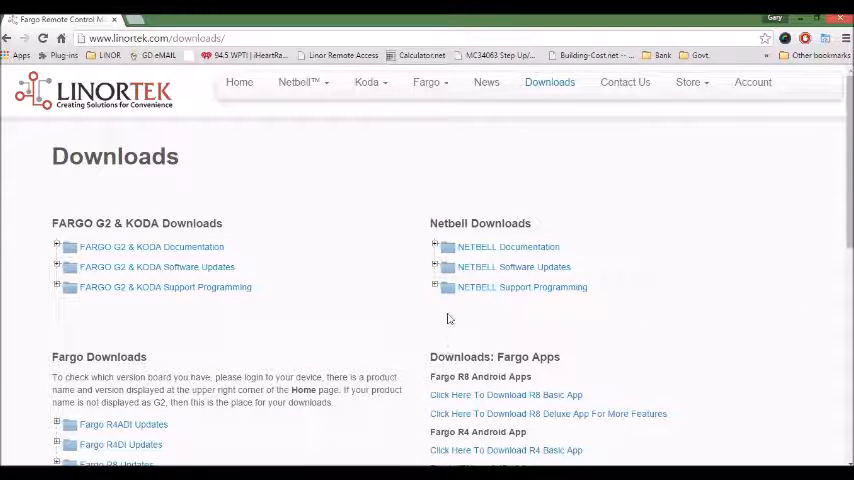
pyautogui.moveTo(597, 320)
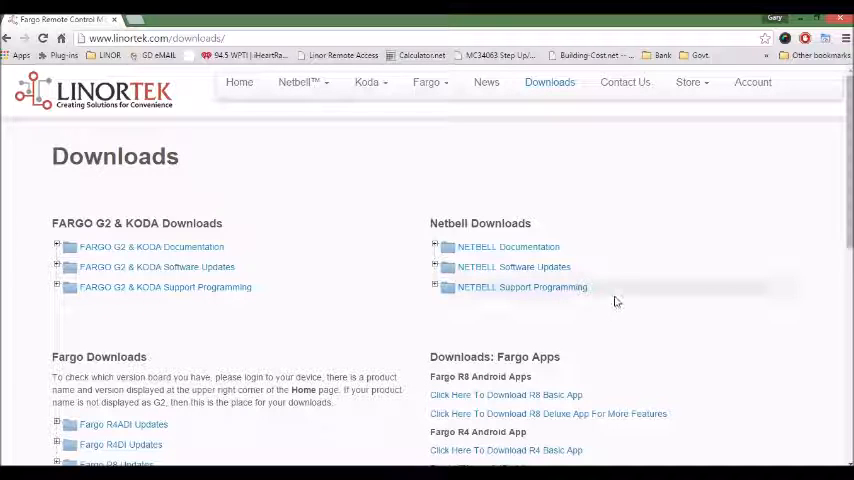
pyautogui.moveTo(509, 247)
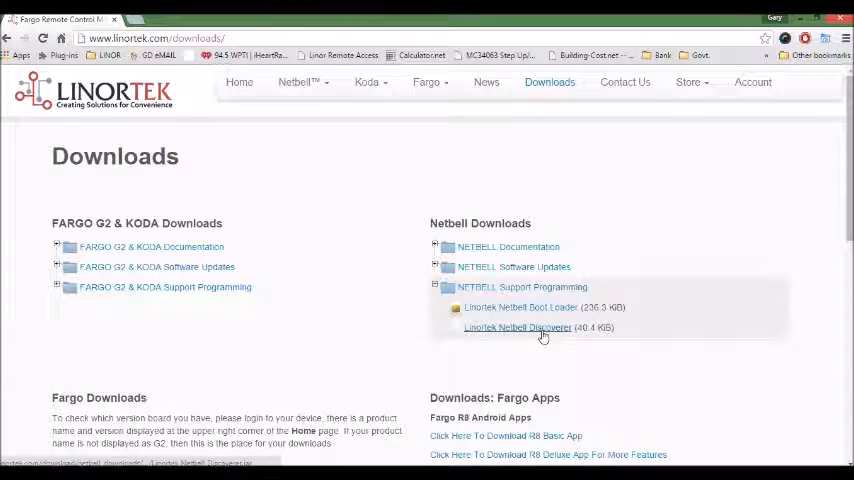
# Step: Download the Linortek Netbell Discoverer file and keep it despite Chrome's harmful-file warning
pyautogui.click(517, 327)
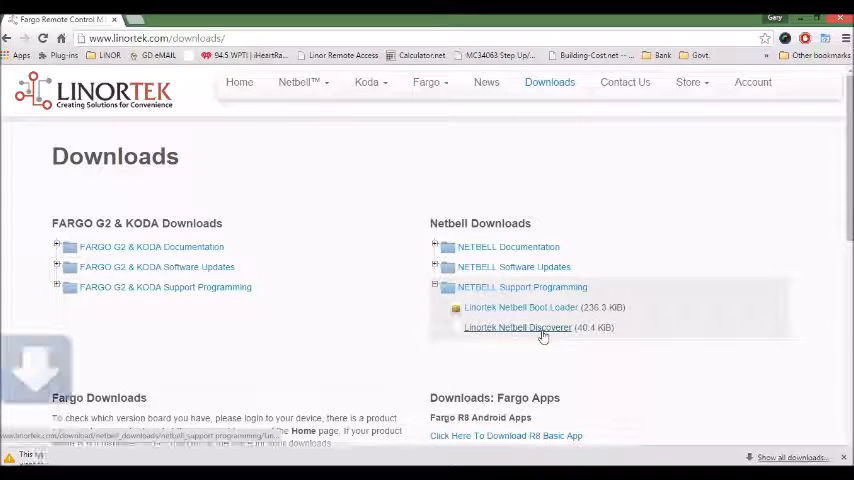
pyautogui.click(518, 327)
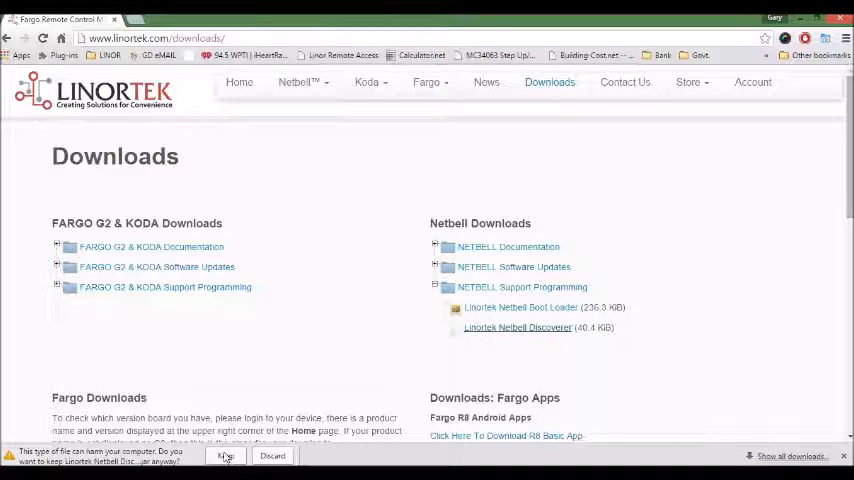
pyautogui.click(225, 456)
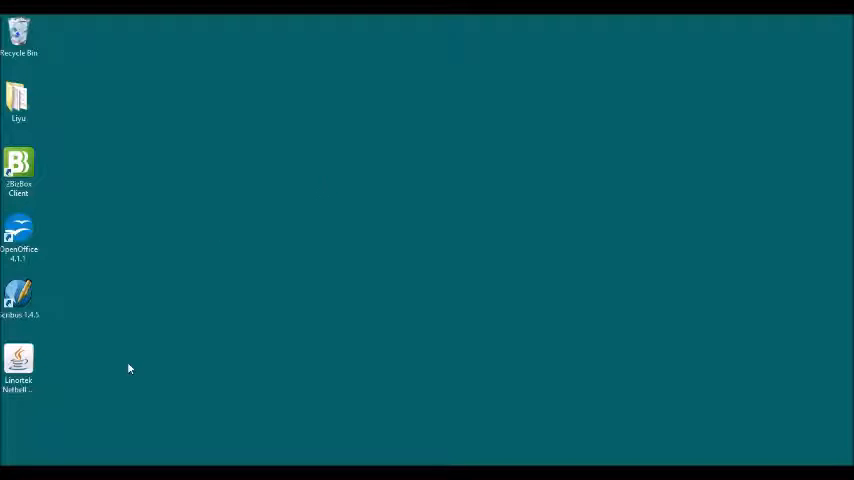
pyautogui.moveTo(127, 368)
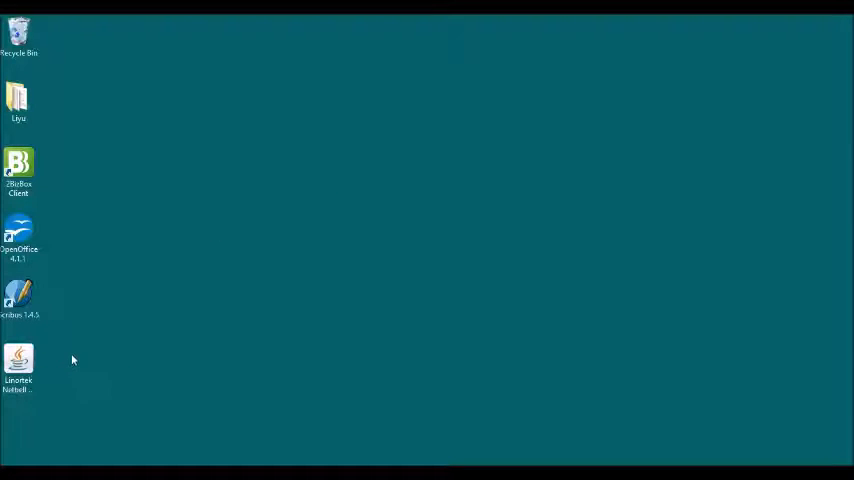
# Step: Launch Linortek Netbell Discoverer from its desktop icon
pyautogui.doubleClick(18, 360)
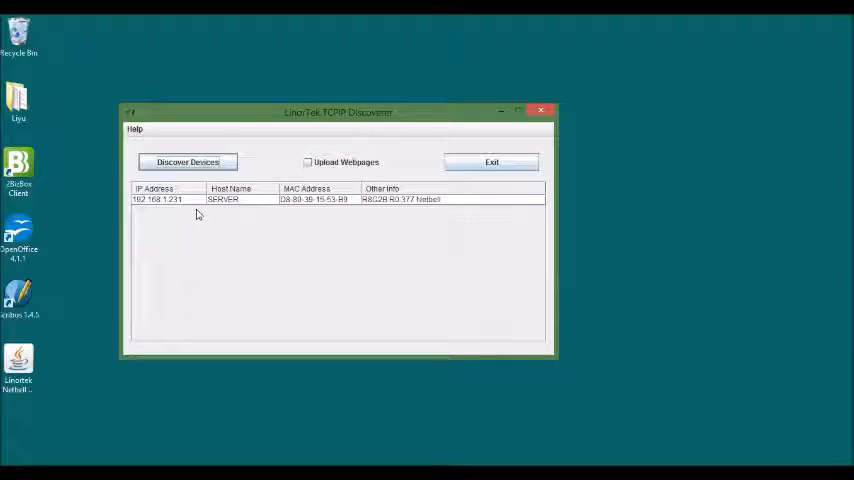
pyautogui.moveTo(195, 221)
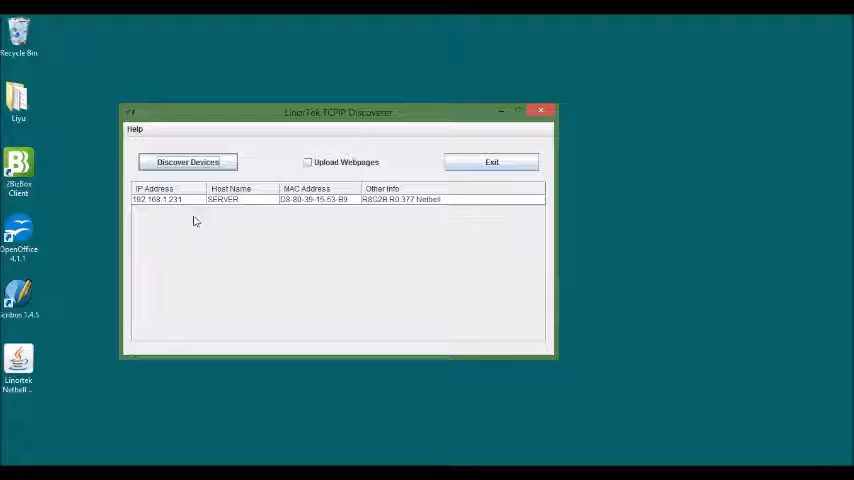
pyautogui.moveTo(190, 225)
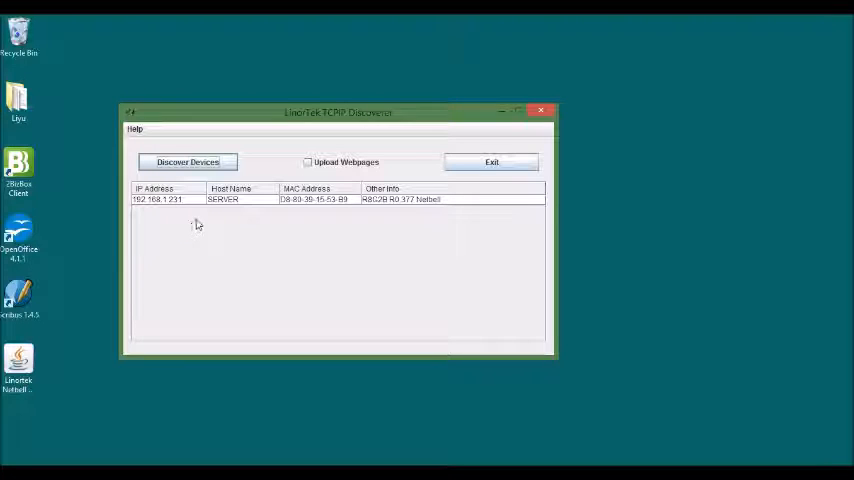
pyautogui.moveTo(236, 229)
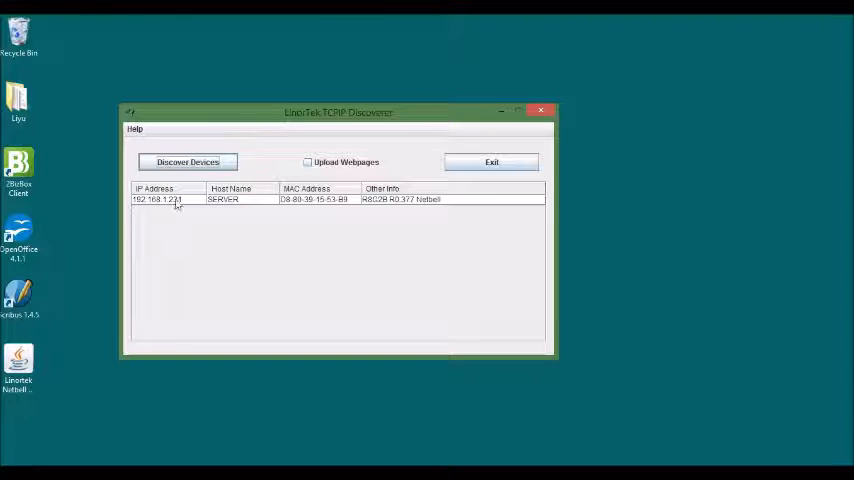
# Step: Open the discovered device at 192.168.1.231 in the browser from the Discoverer list
pyautogui.doubleClick(156, 199)
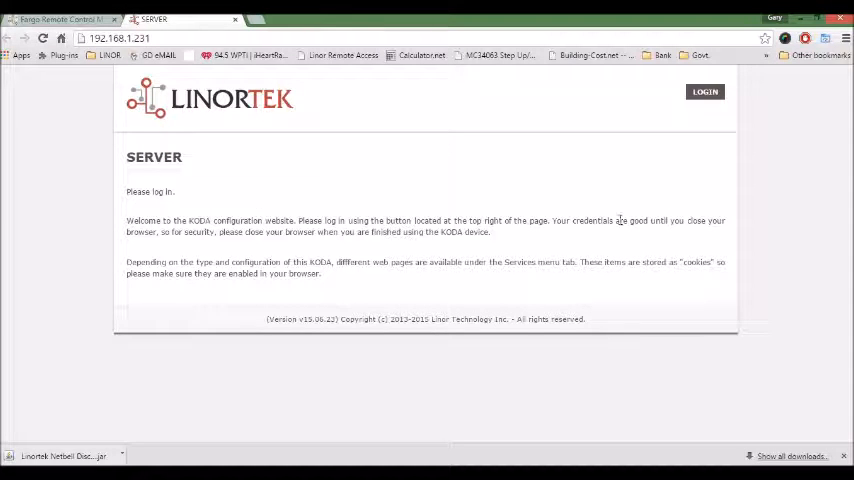
pyautogui.moveTo(698, 132)
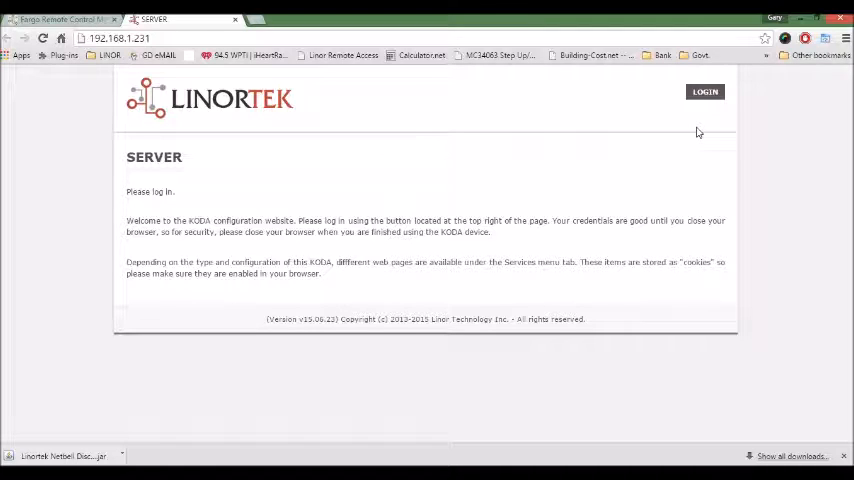
# Step: Log in to the SERVER web interface as admin
pyautogui.click(704, 91)
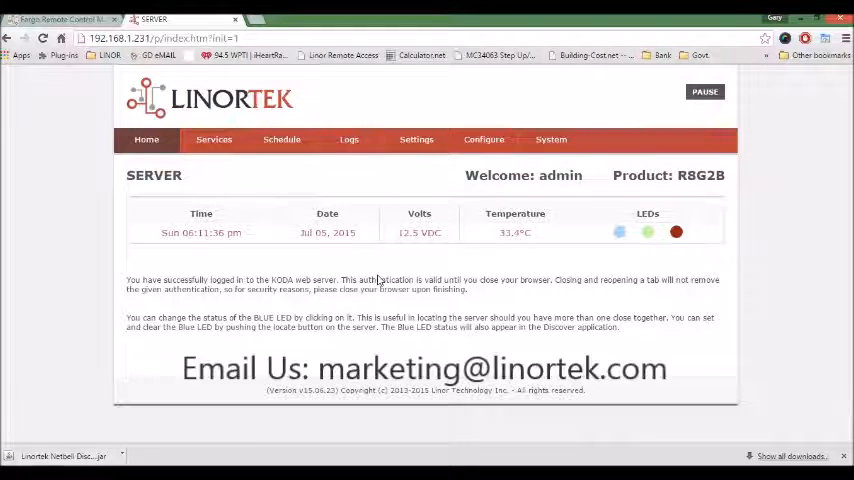
# Step: Open the Services menu to show the Relays and Bells options
pyautogui.click(214, 139)
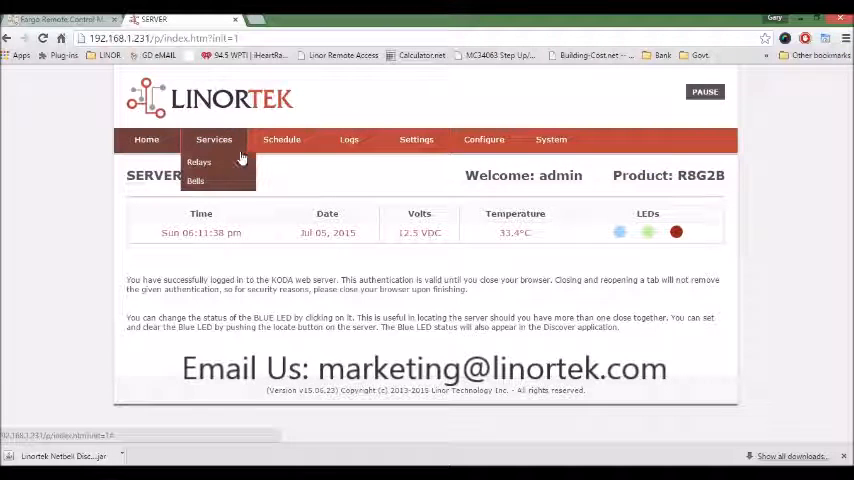